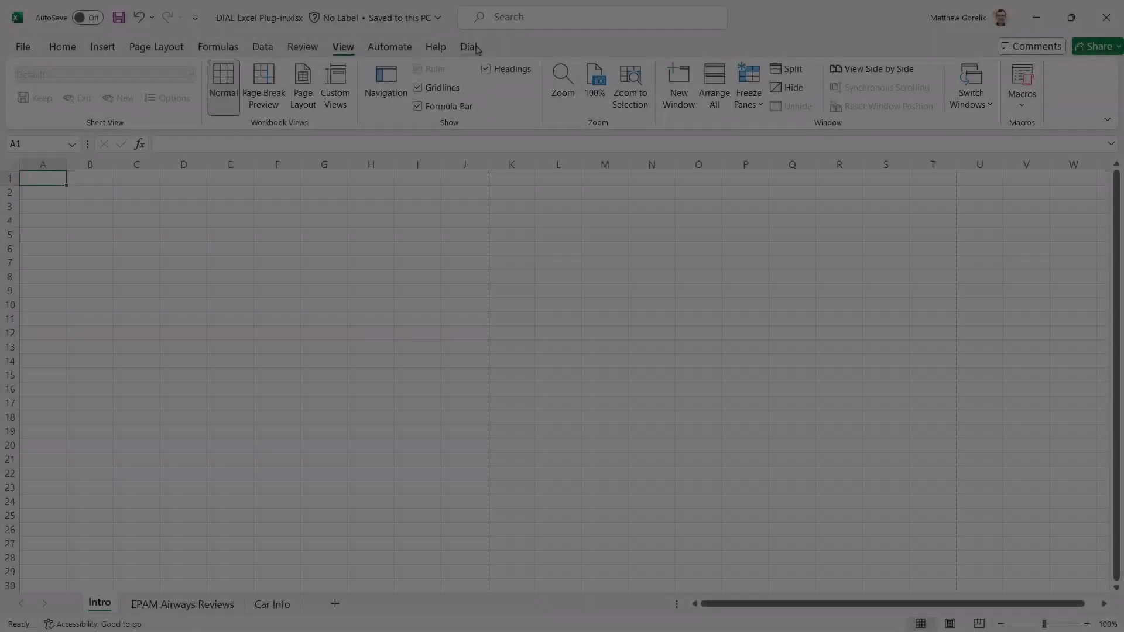
Step: Sign in to the DIAL add-in from the Dial ribbon using Sign in with Excel
click(469, 47)
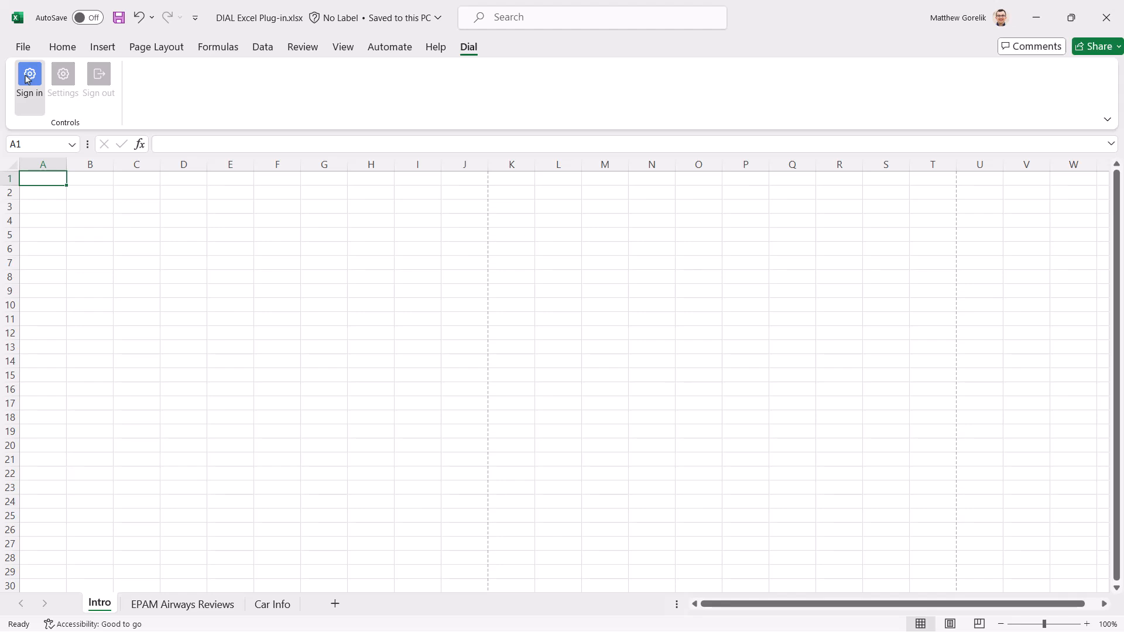
click(29, 79)
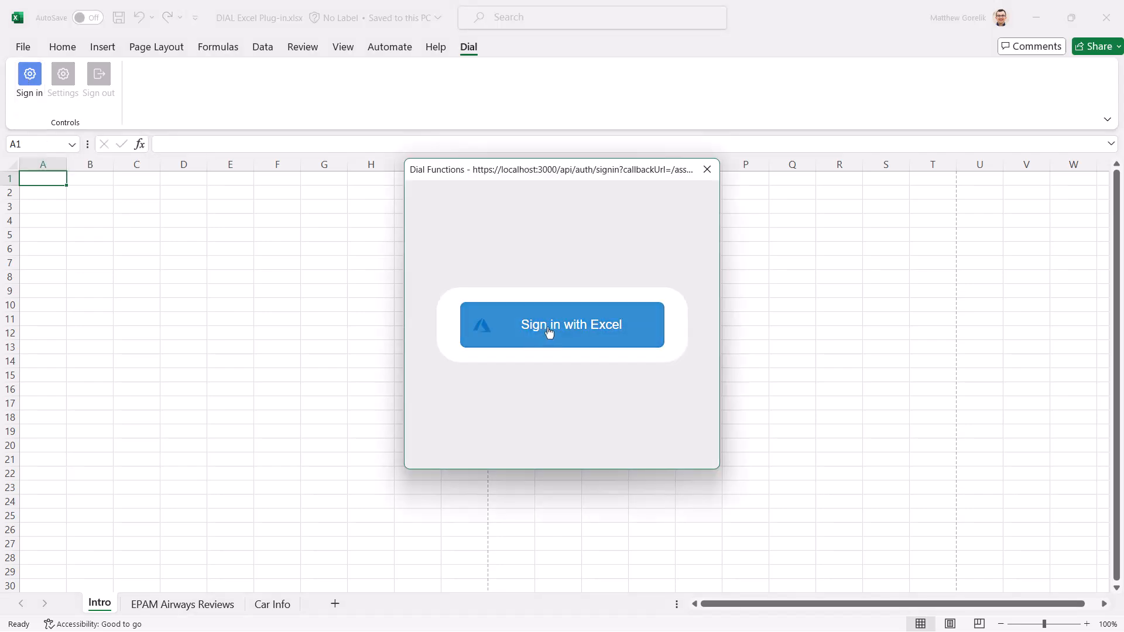
click(562, 324)
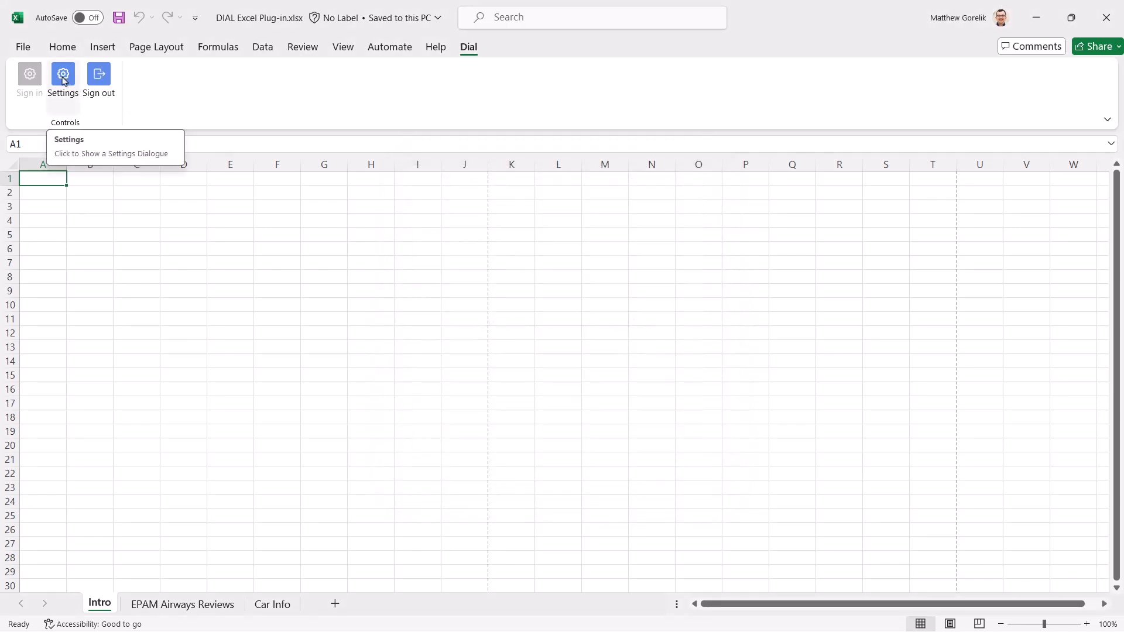
click(63, 77)
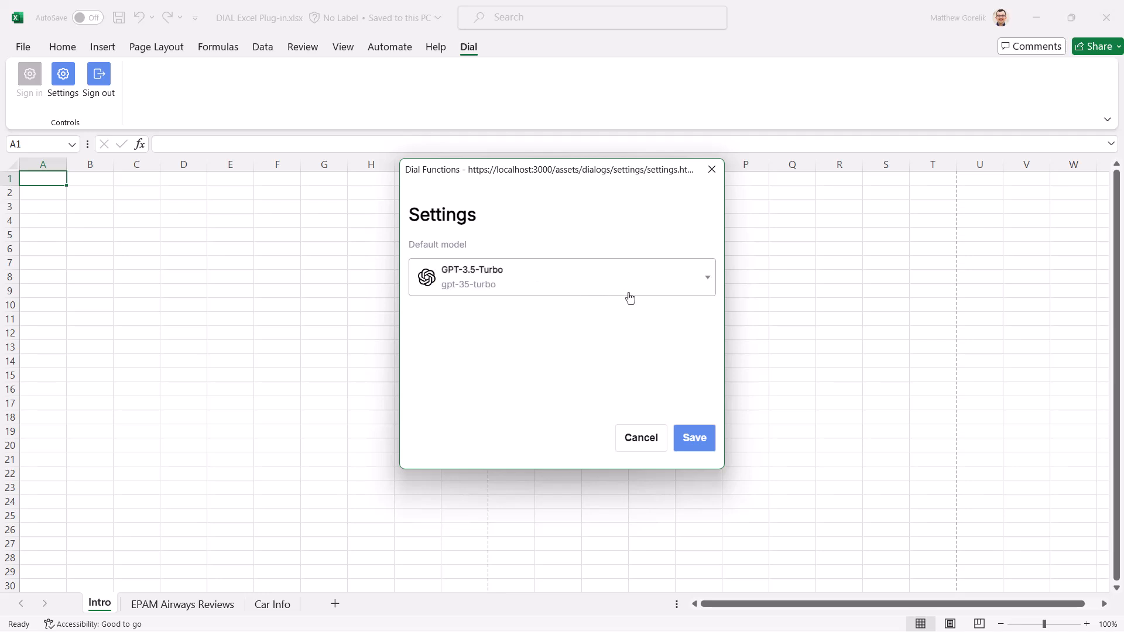
click(559, 277)
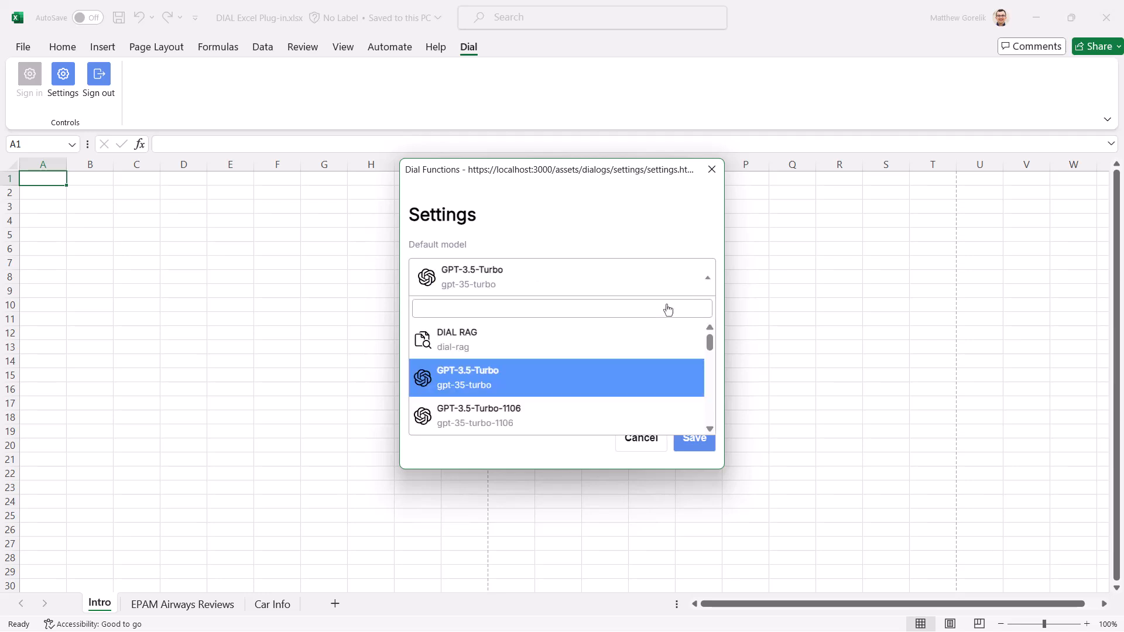
mouse_move(563, 381)
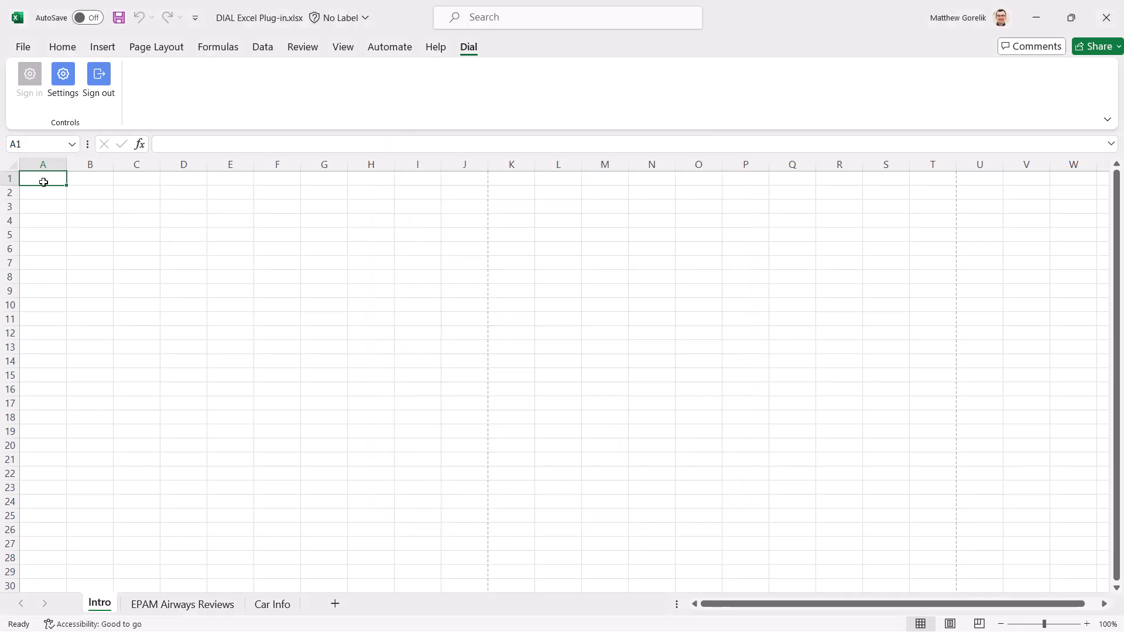
Step: Enter =DIAL.LISTMODELS() in A1 for the models table and label D1 'Prompt:'
text(=D)
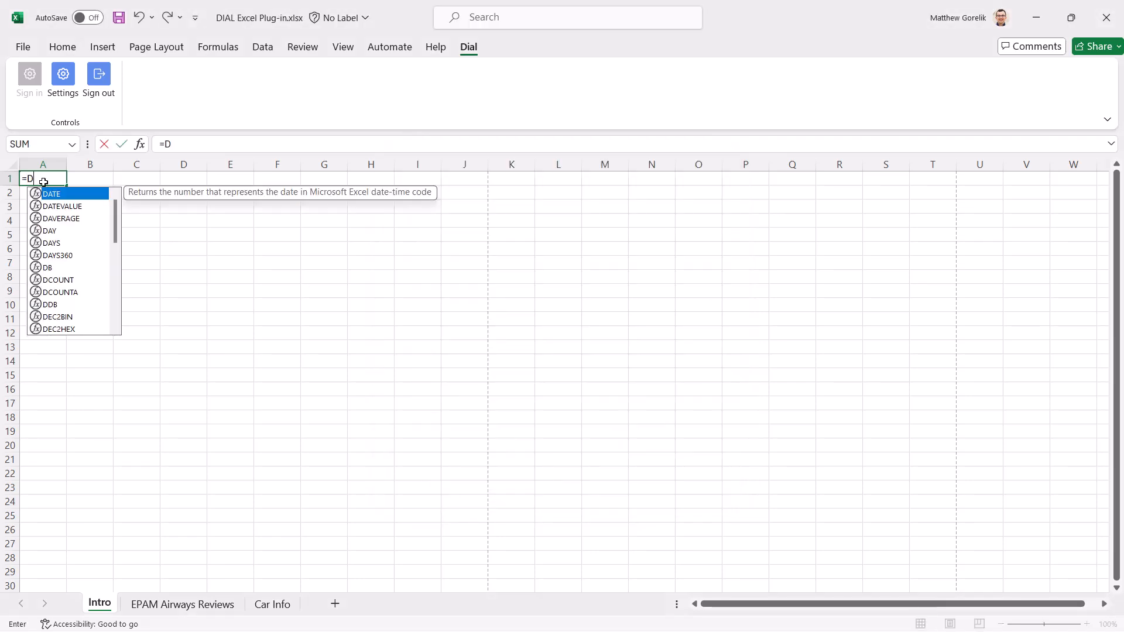
text(IAL)
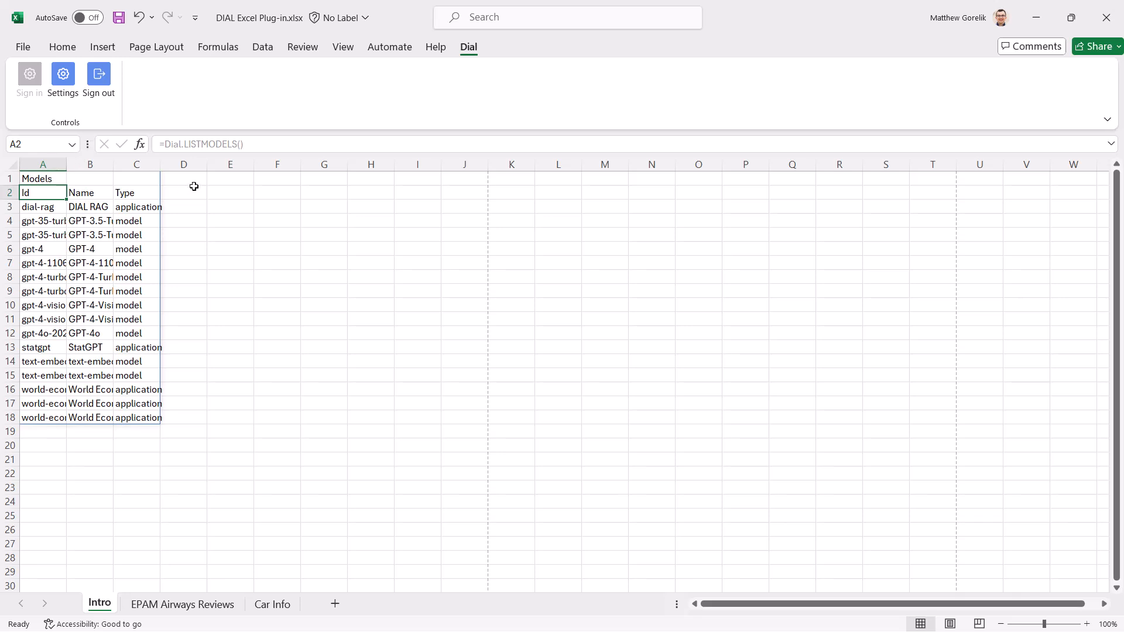
text(Prompt:)
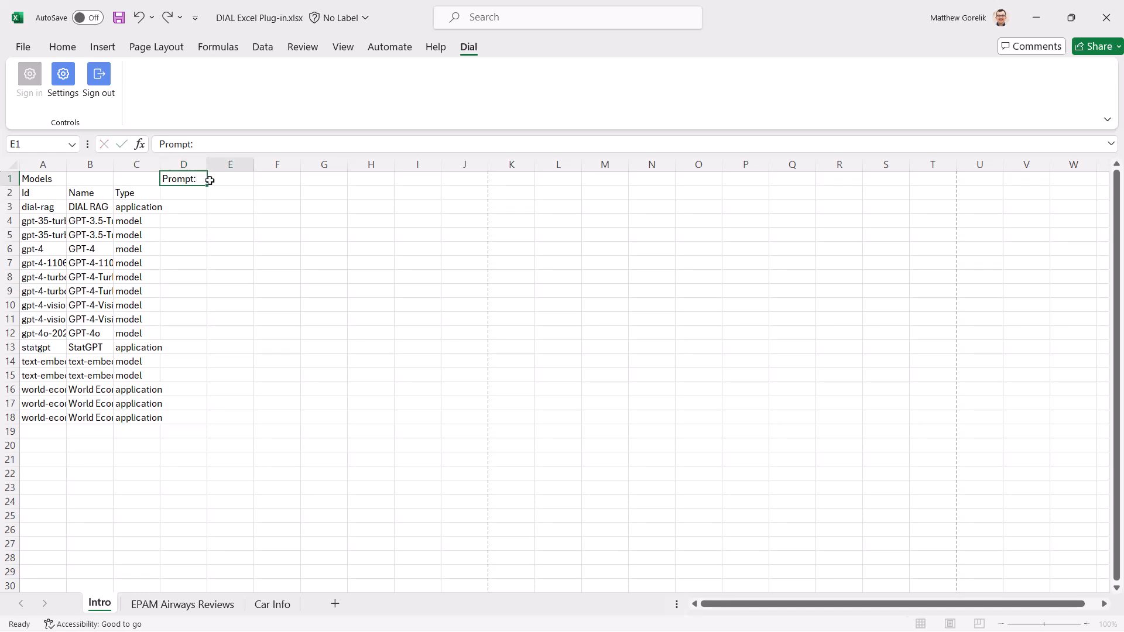
Step: Put 'What can you do?' in E1, ask it via DIAL.ASK in A20:A22, then view Car Info
text(What can you do?)
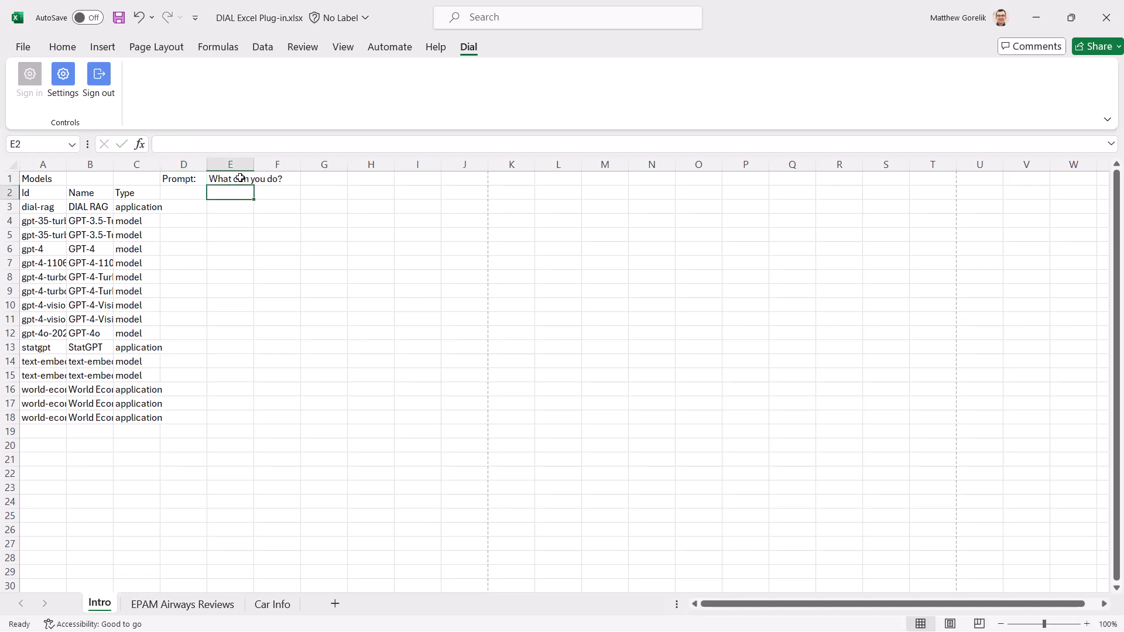
click(42, 445)
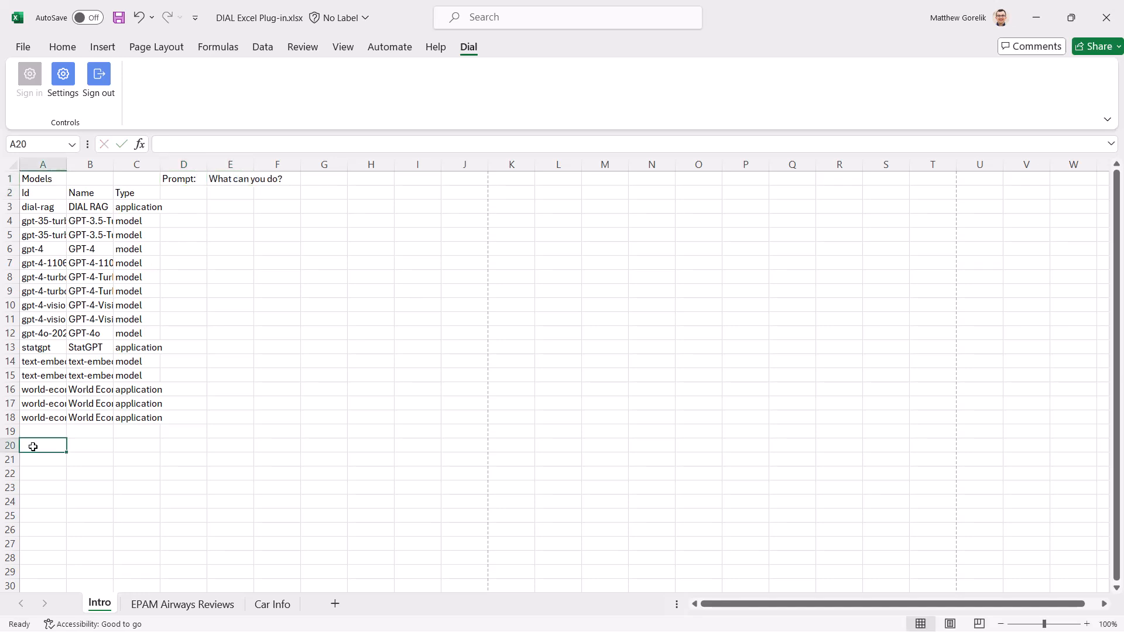
text(=D)
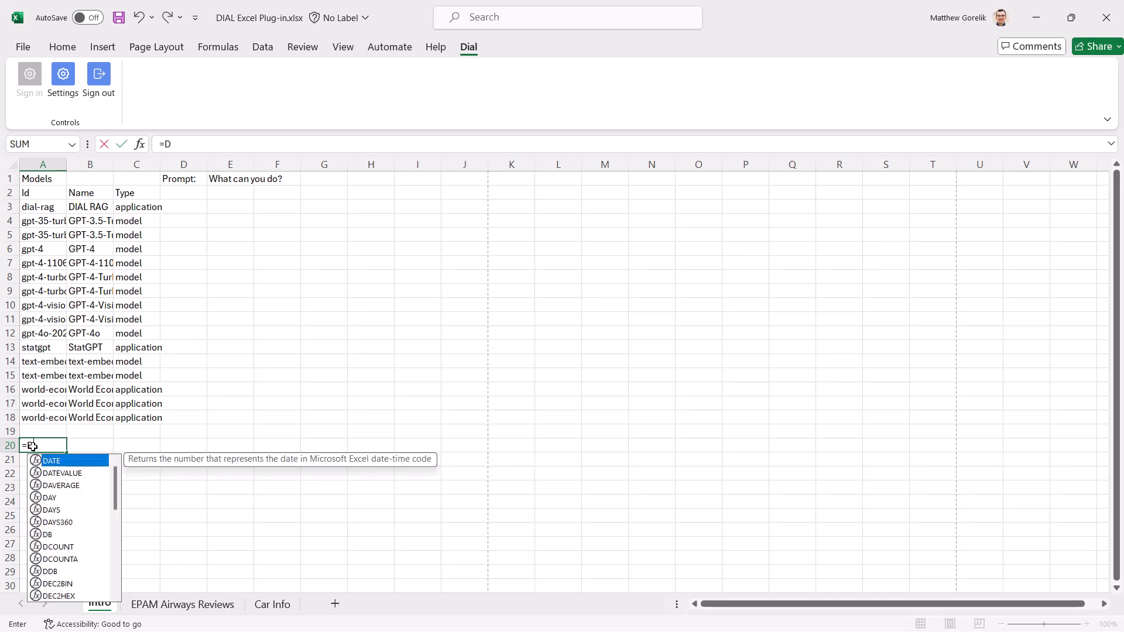
text(IAL.ASK()
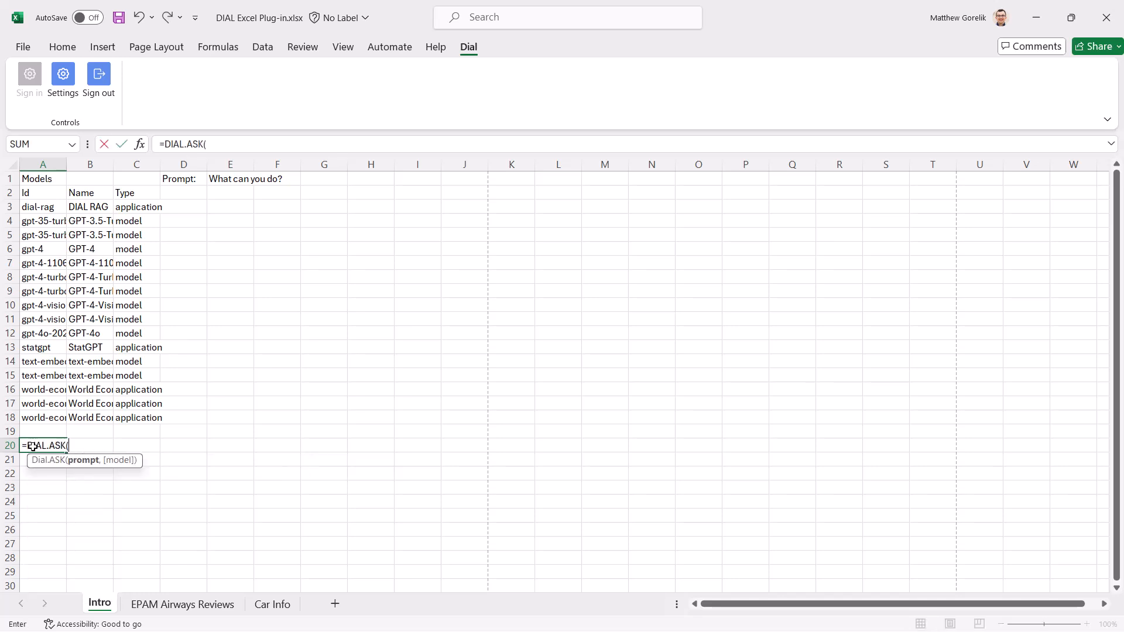
text("What can you do)
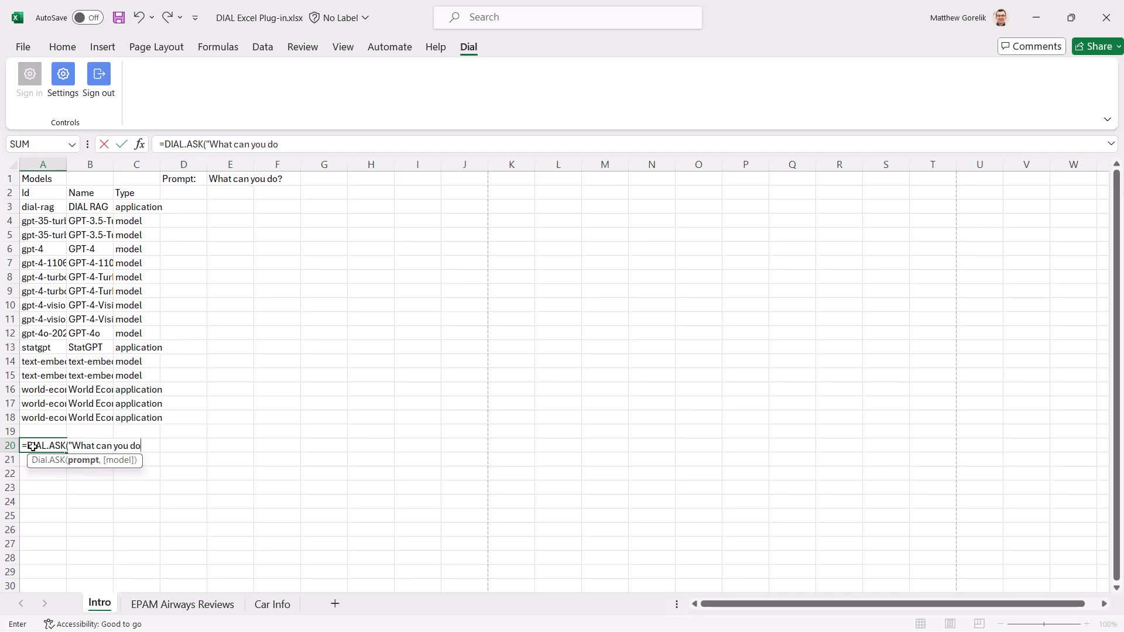
text(?"))
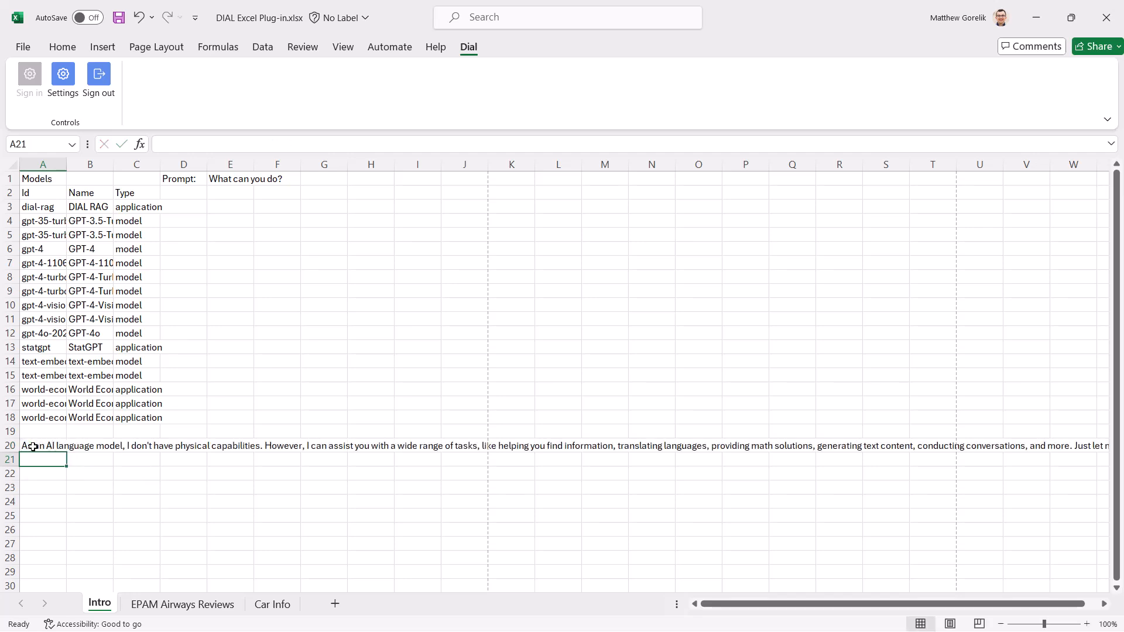
text(=DIAL.Ask()
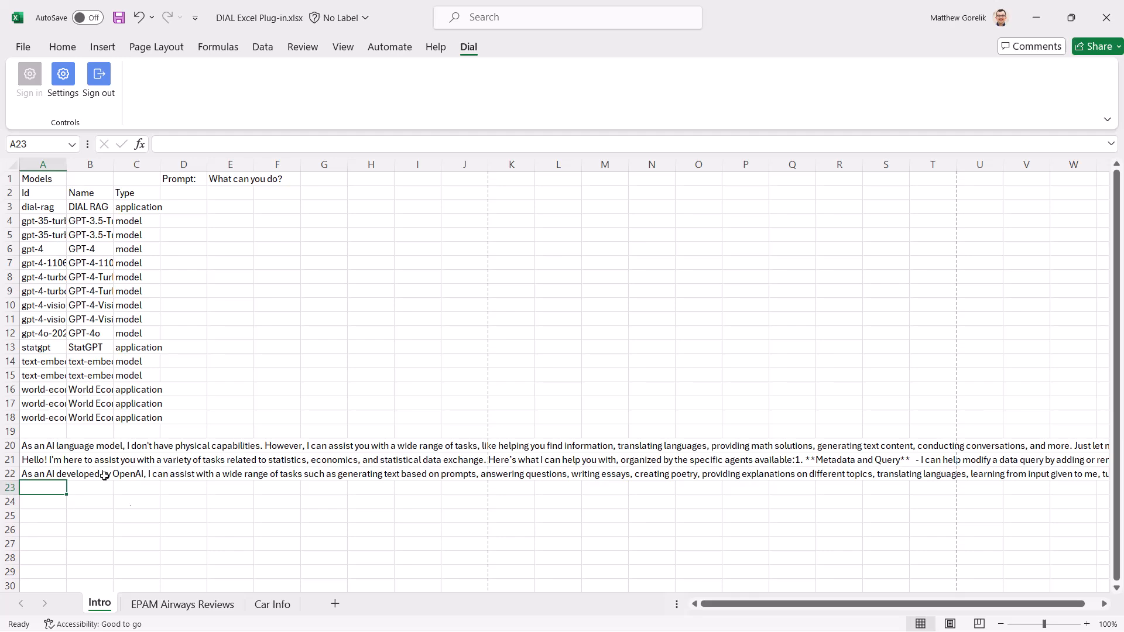
click(272, 604)
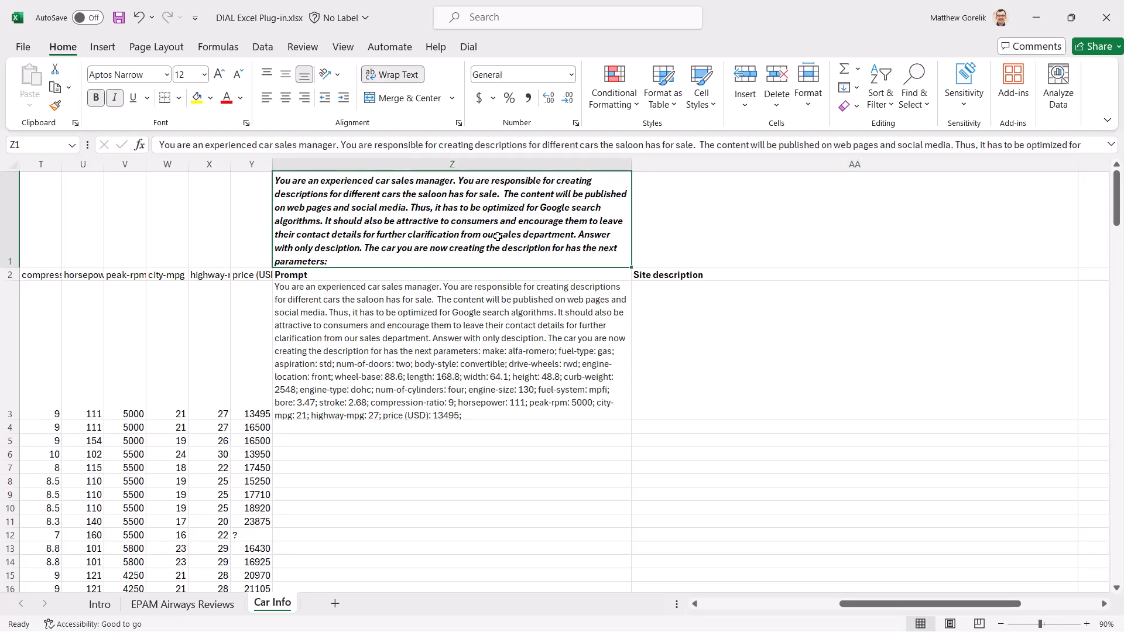
click(452, 352)
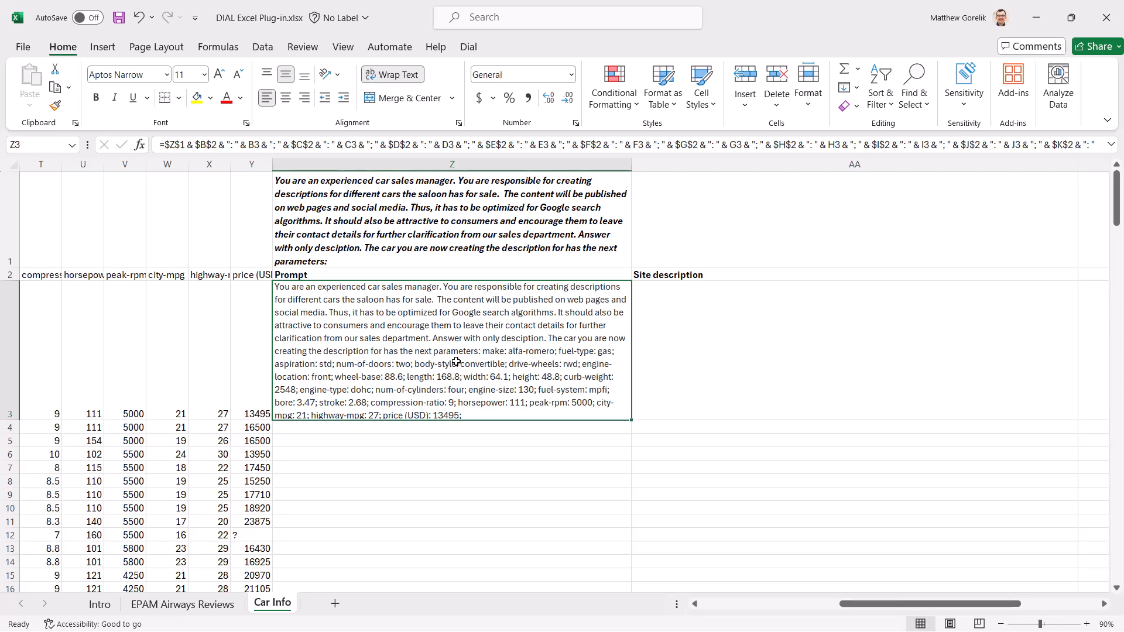
mouse_move(654, 336)
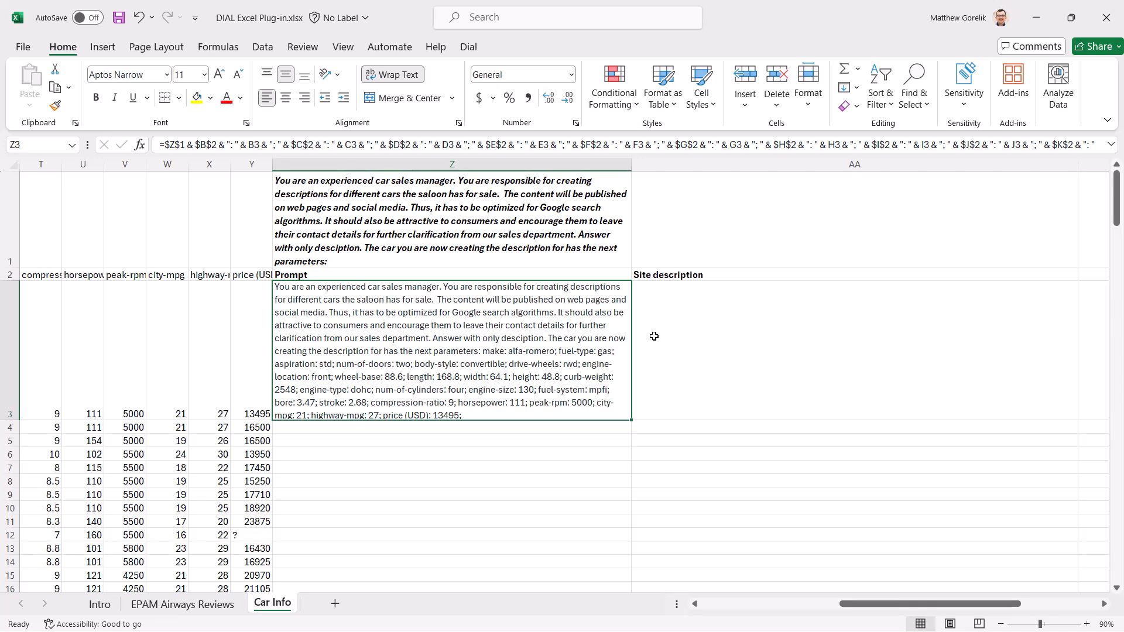
text(=DIAL.ASK()
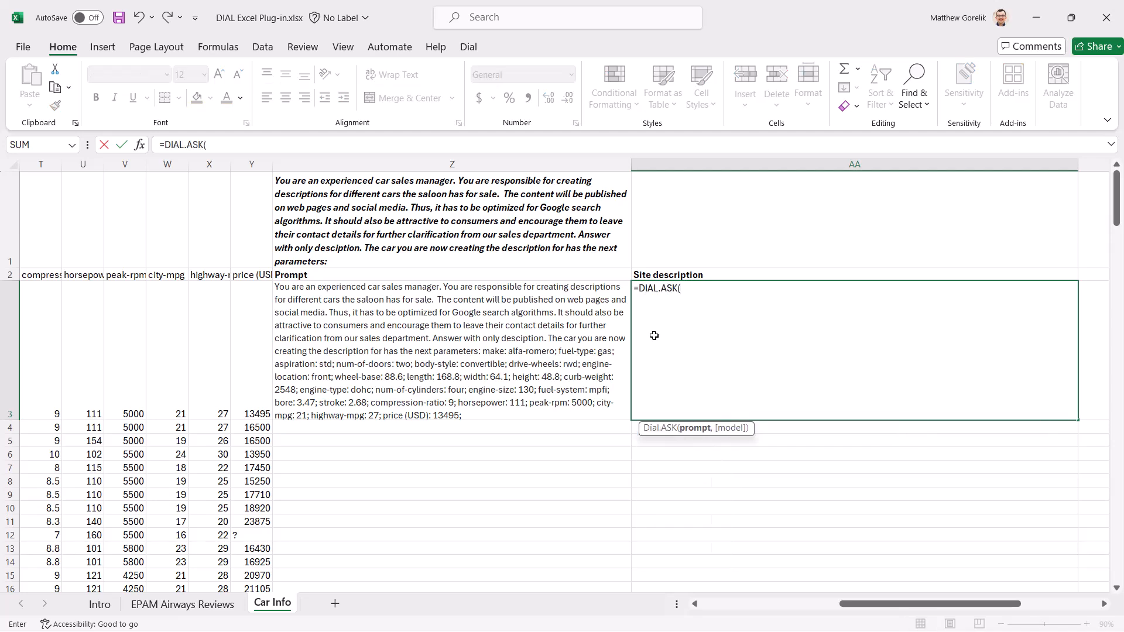
Step: Generate car descriptions in AA3:AA7 with =DIAL.ASK(Z3), then view EPAM Airways Reviews
click(451, 350)
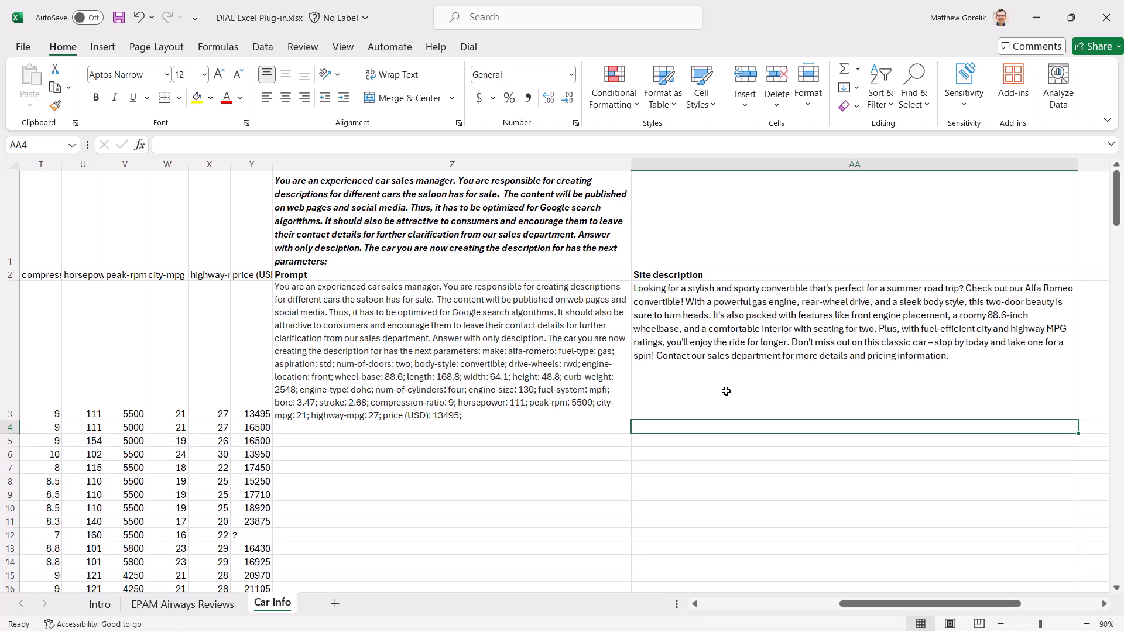
click(451, 348)
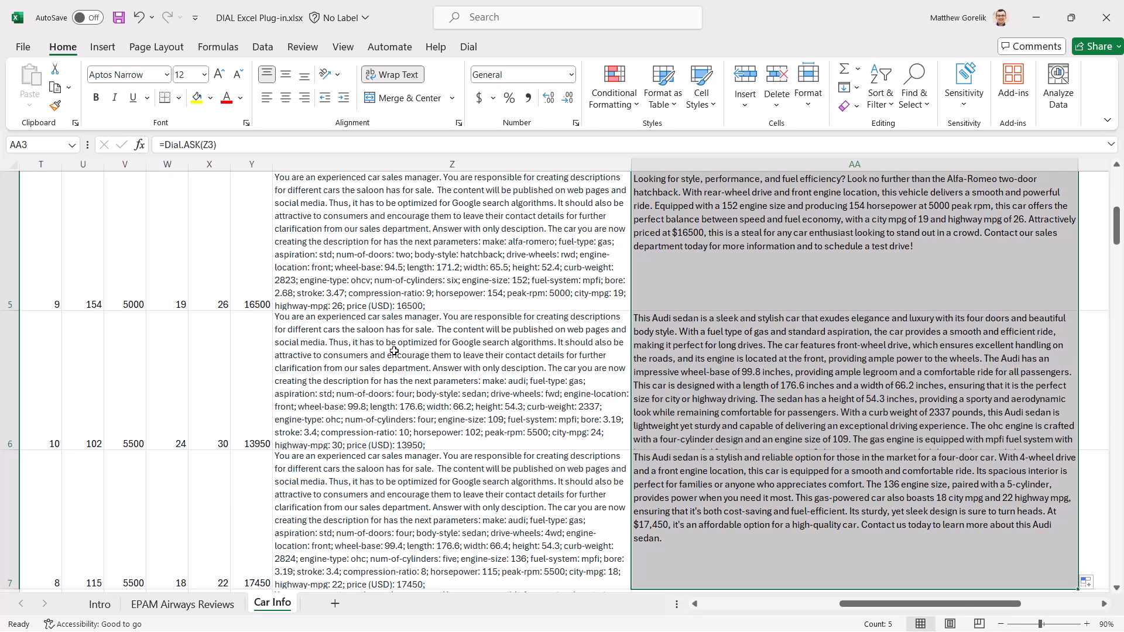
click(182, 604)
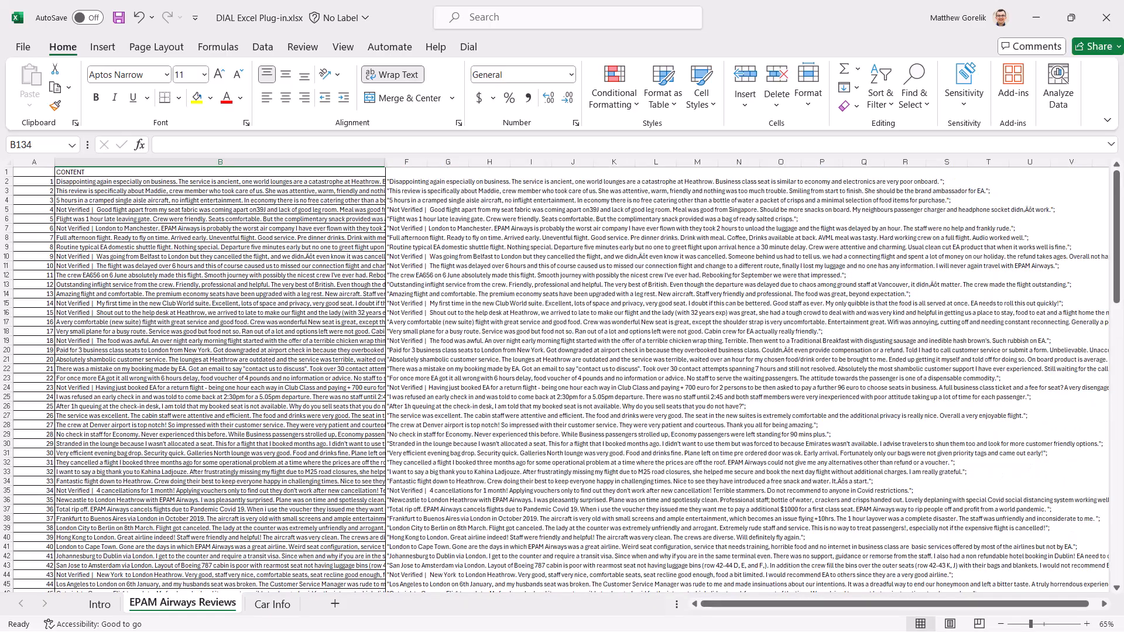
Step: Enter =TEXTJOIN(CHAR(10),1,B132,F2:F130) in B133 and start a DIAL formula below
scroll(down, 3)
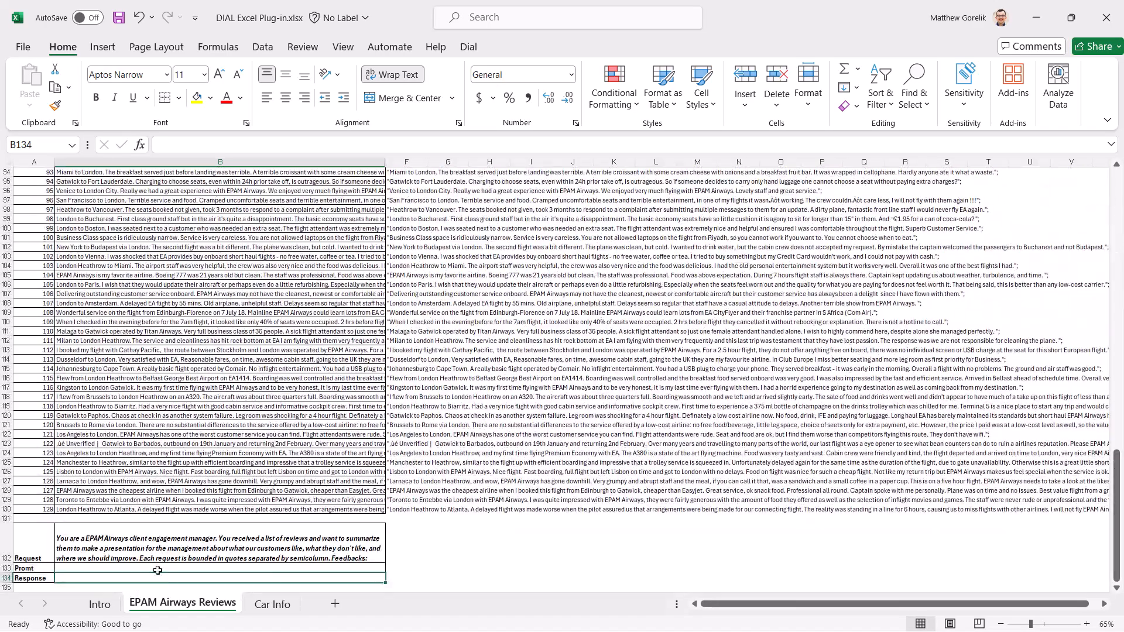
text(=TEXTJOIN(CHAR(10),1,B132,F2:F130))
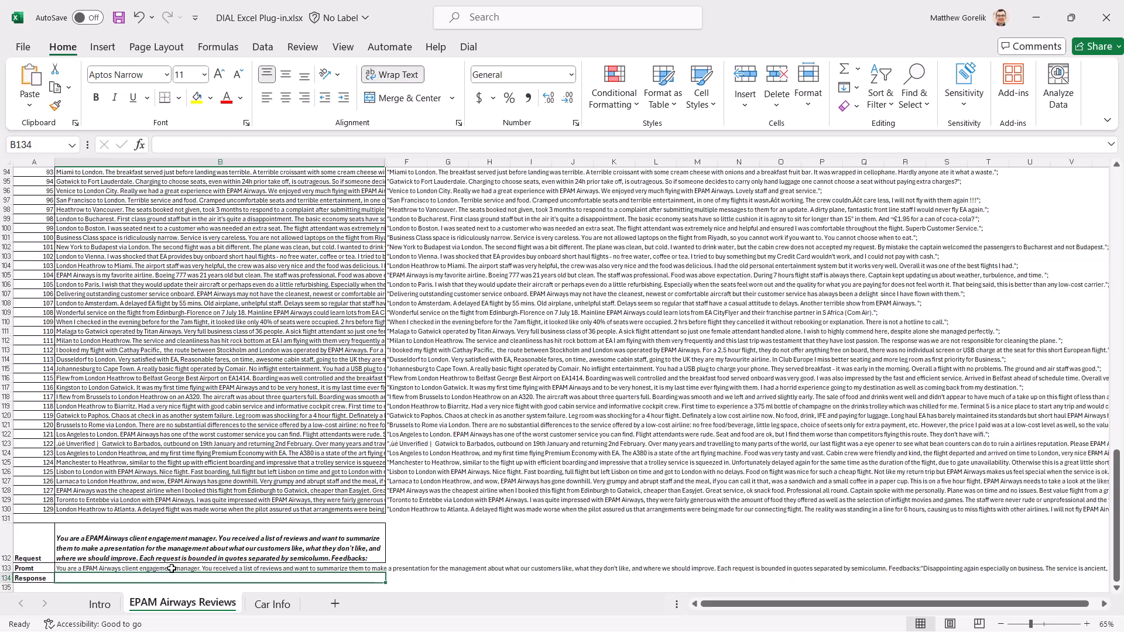
text(=DIAL)
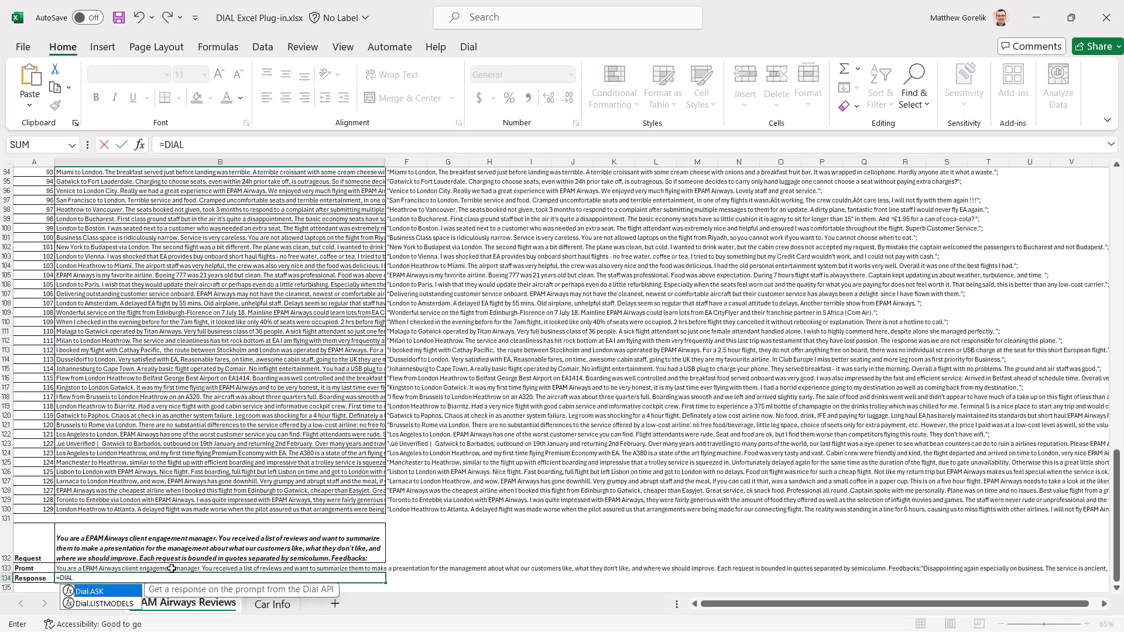